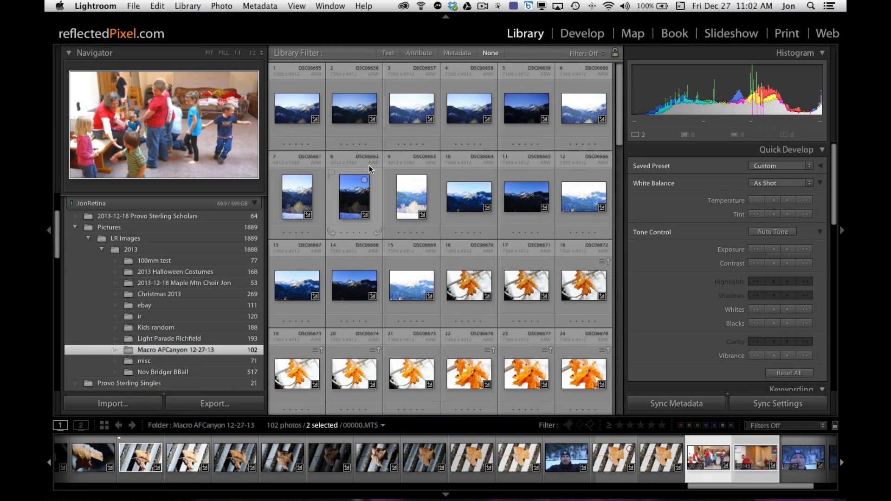
# Select the frosty orange leaf thumbnail DSC06670 in the Library grid
pyautogui.click(468, 286)
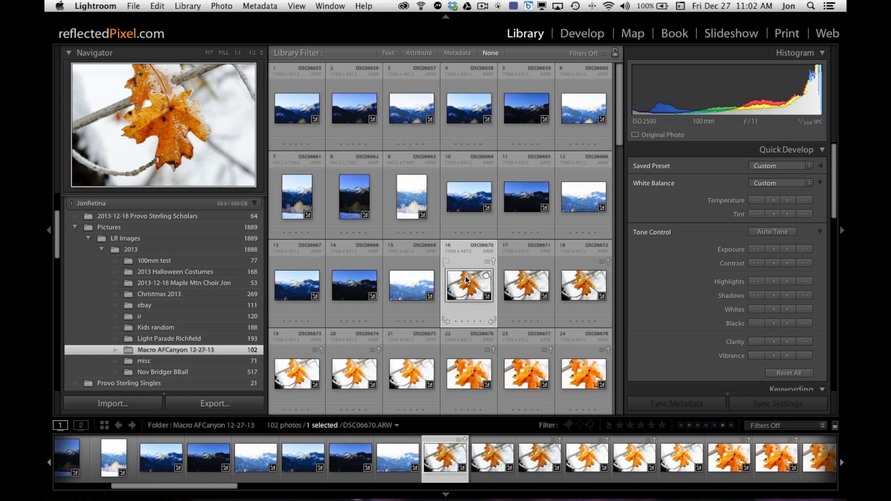
pyautogui.click(525, 286)
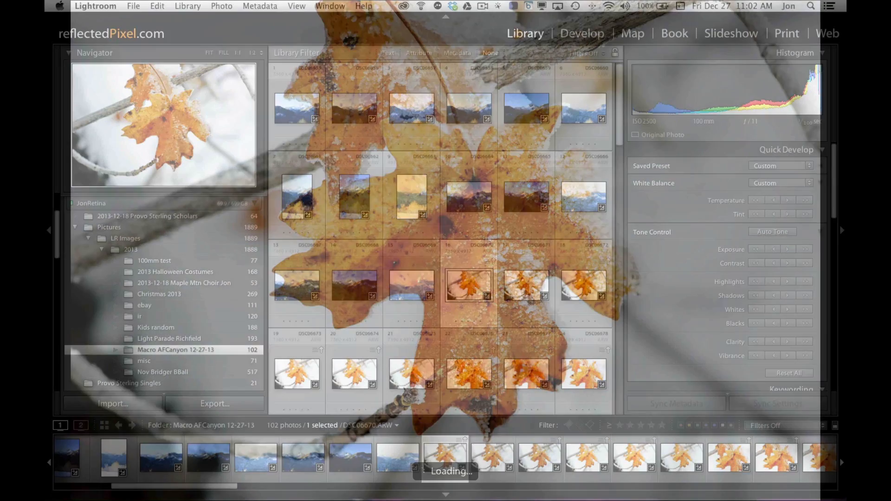
# Inspect DSC06670 at 1:1 in Loupe view, then bring it into the Develop module
pyautogui.doubleClick(469, 290)
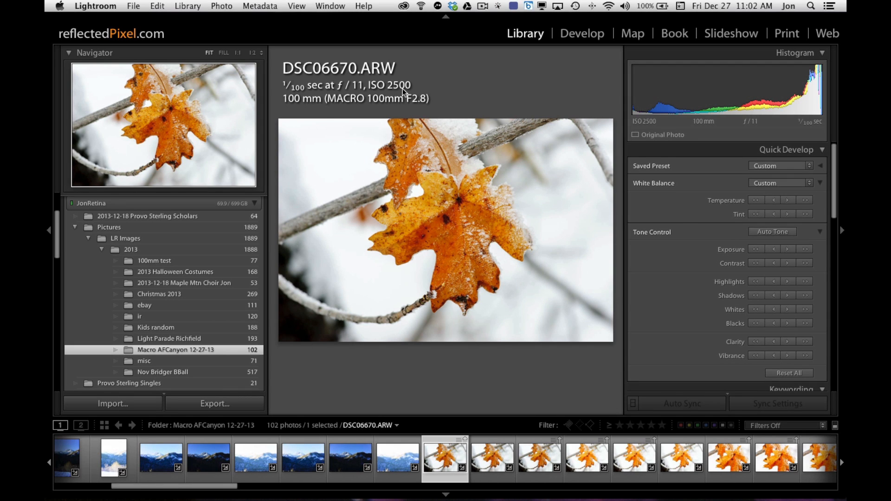
pyautogui.moveTo(356, 92)
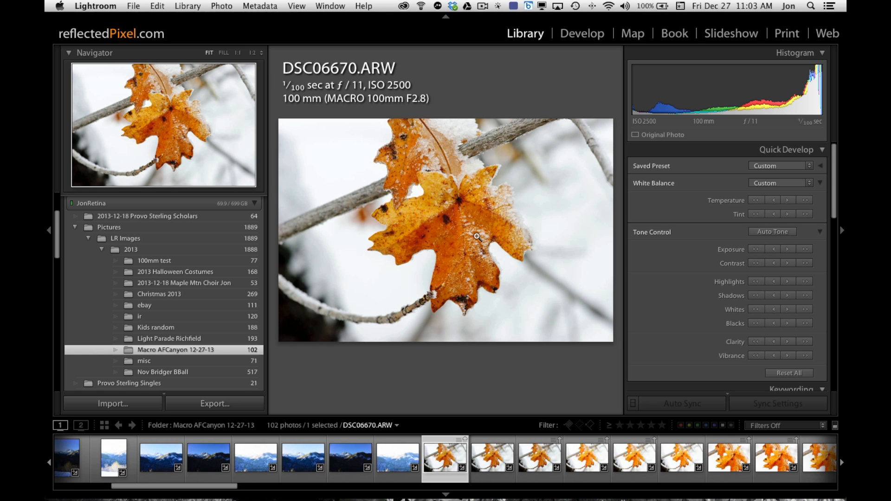
pyautogui.click(476, 237)
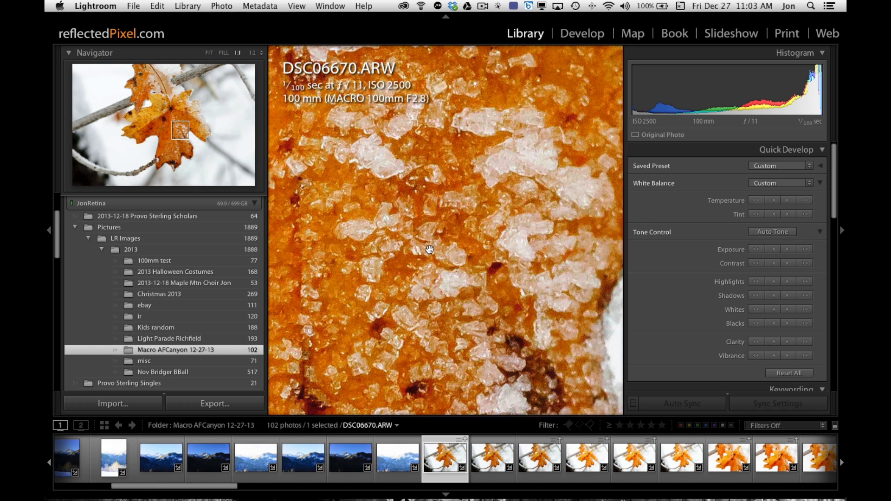
pyautogui.moveTo(437, 252)
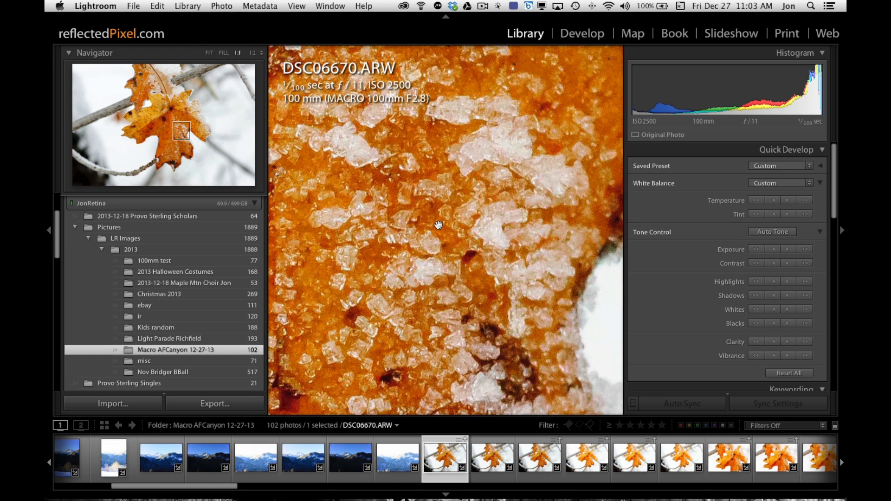
pyautogui.moveTo(477, 280)
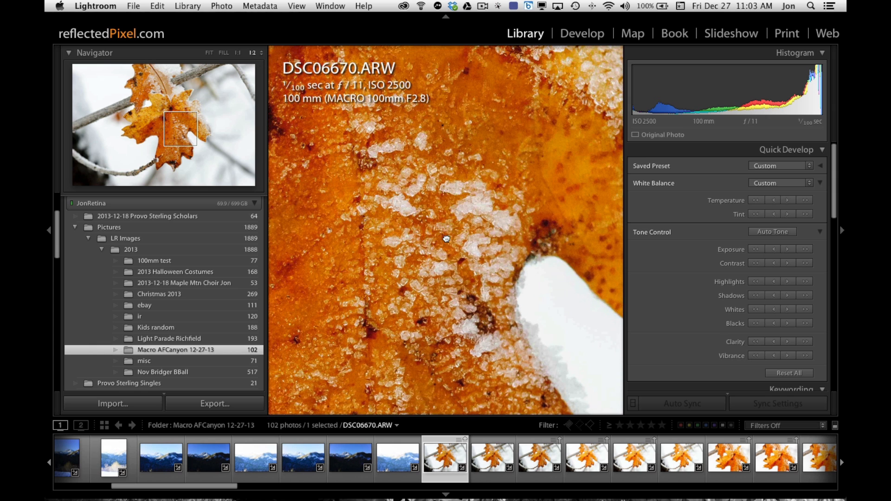
pyautogui.click(208, 52)
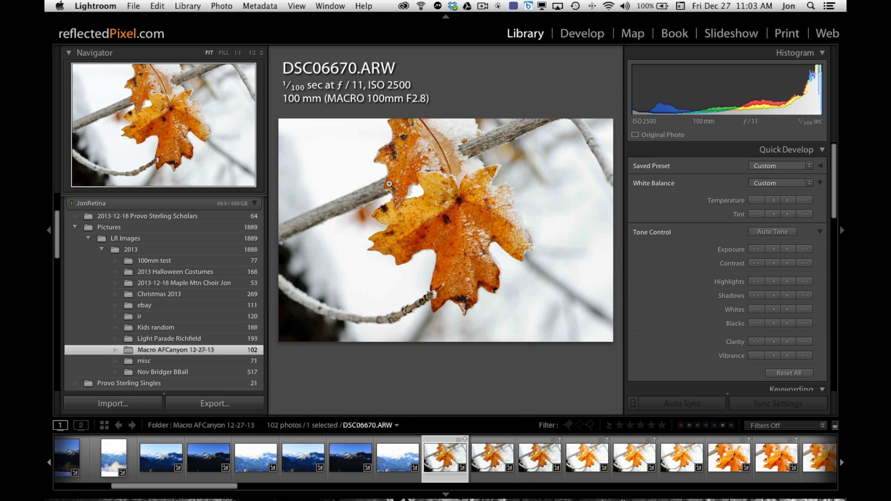
pyautogui.click(581, 34)
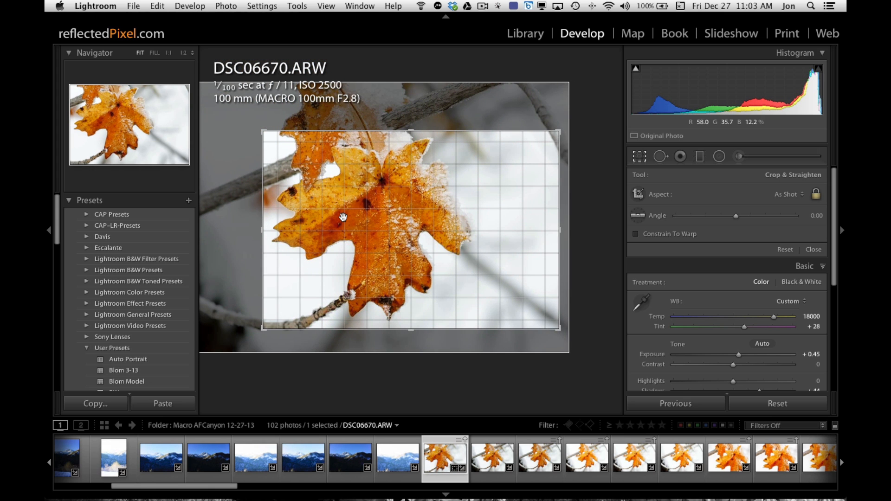
# Dismiss the crop frame and inspect the frost on leaf photo DSC06673 at 1:1
pyautogui.click(813, 249)
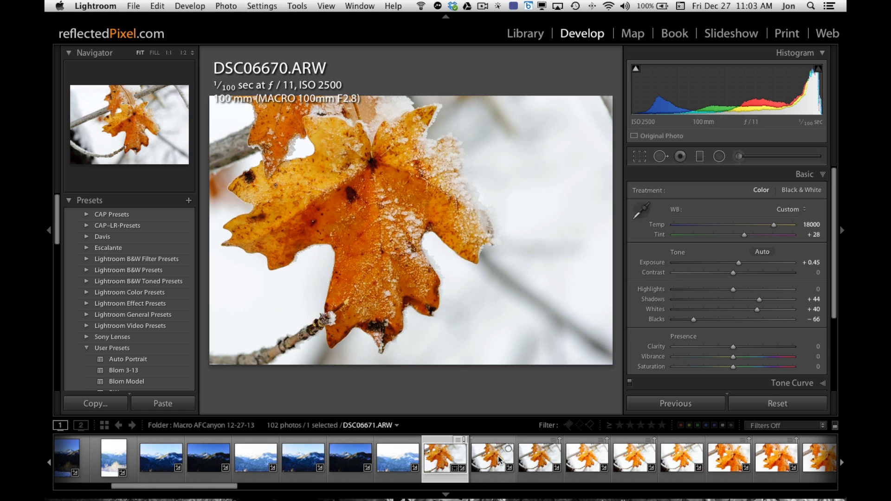
pyautogui.click(587, 461)
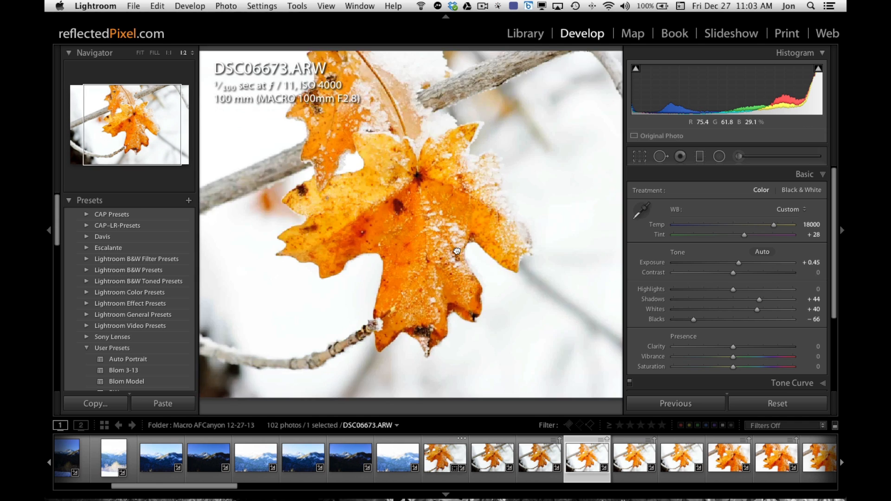
pyautogui.click(455, 251)
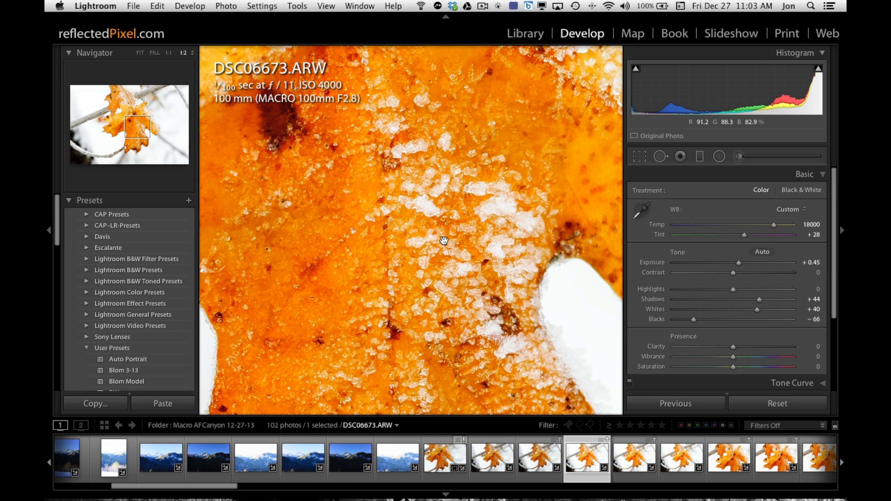
pyautogui.click(169, 52)
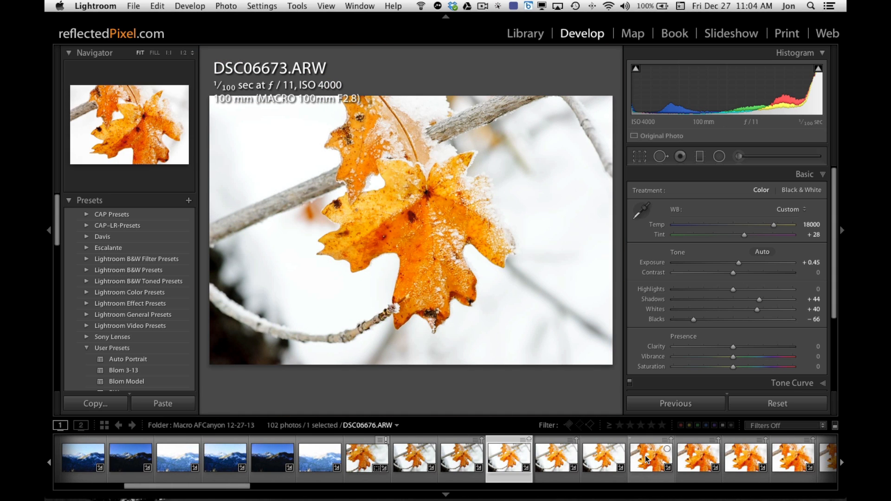
# Move to leaf photo DSC06676 and pan across its frosty surface up close
pyautogui.click(652, 466)
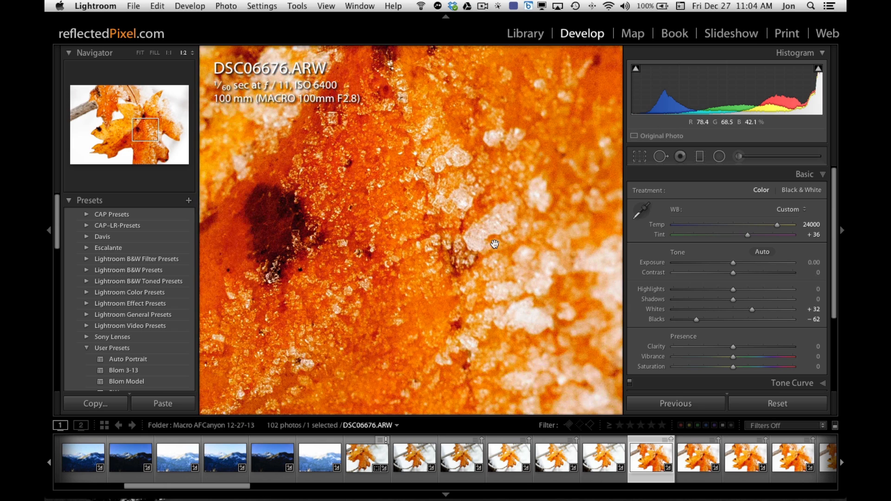
pyautogui.moveTo(495, 244); pyautogui.dragTo(358, 265)
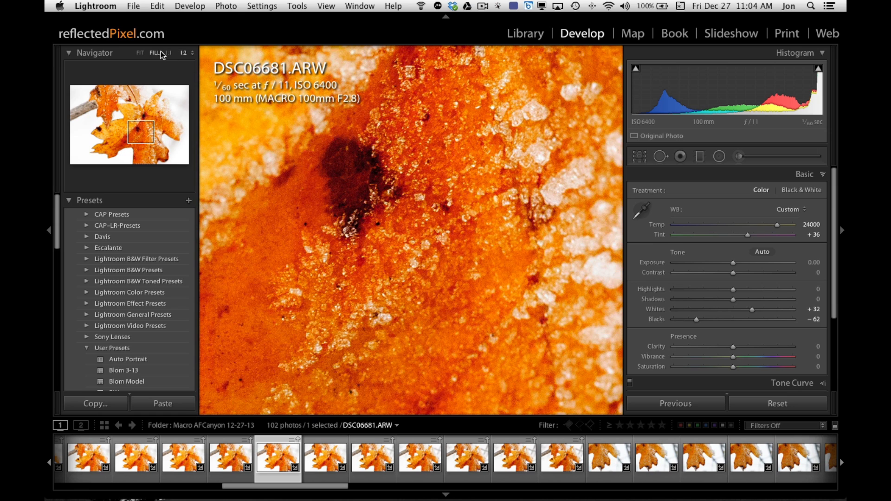
# Step through leaf photos DSC06687 and DSC06688, inspecting the frost edge at 1:1
pyautogui.click(139, 53)
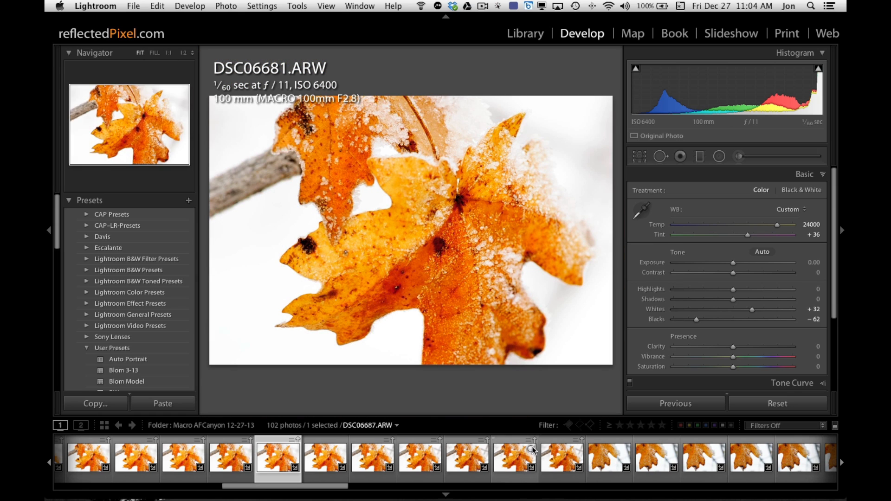
pyautogui.click(563, 461)
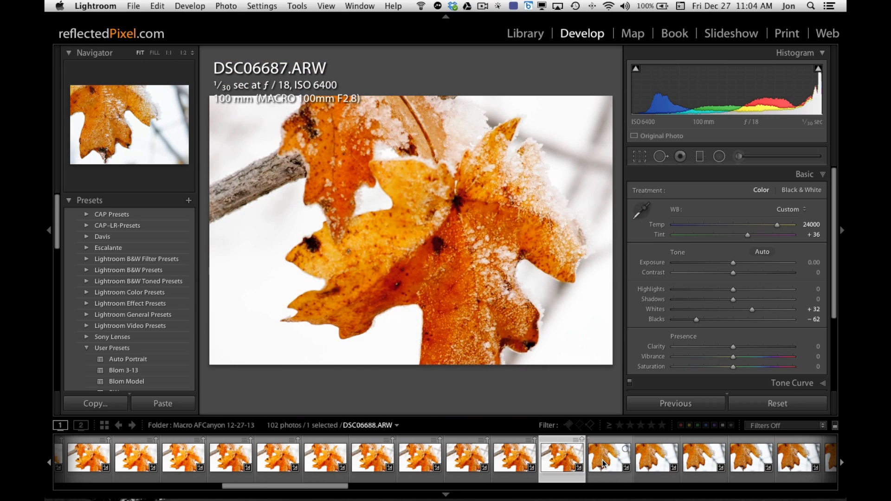
pyautogui.click(605, 464)
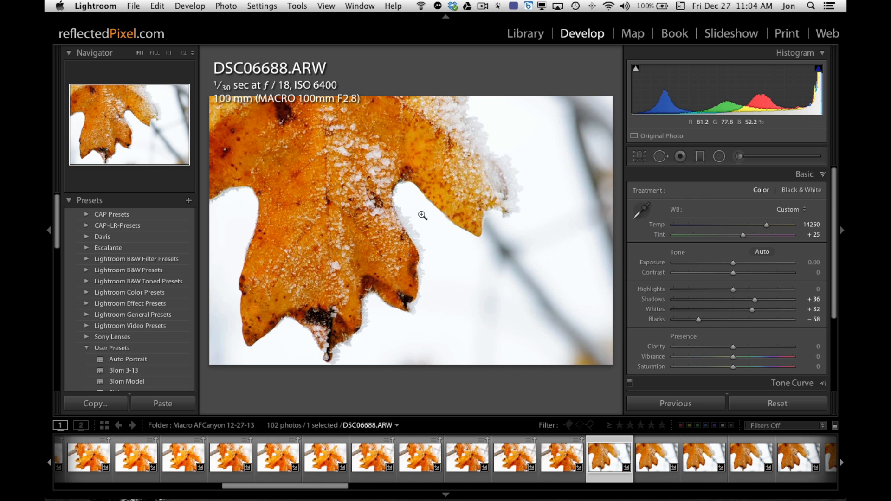
pyautogui.click(424, 215)
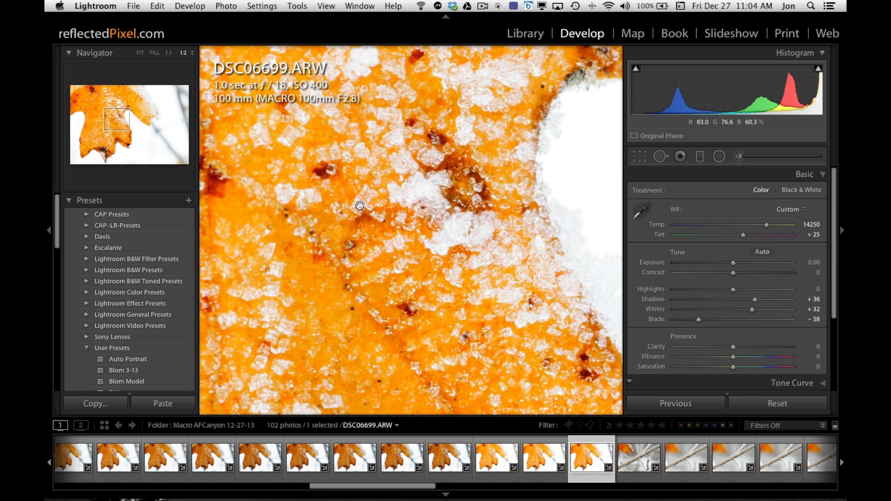
pyautogui.click(637, 463)
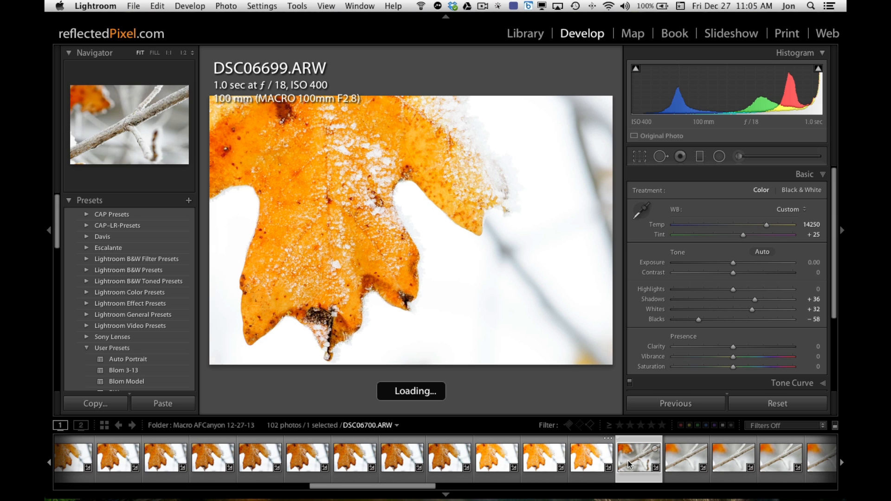
# Inspect frosty branch shots DSC06700 through DSC06702 up close, ending on DSC06708 whole
pyautogui.click(636, 462)
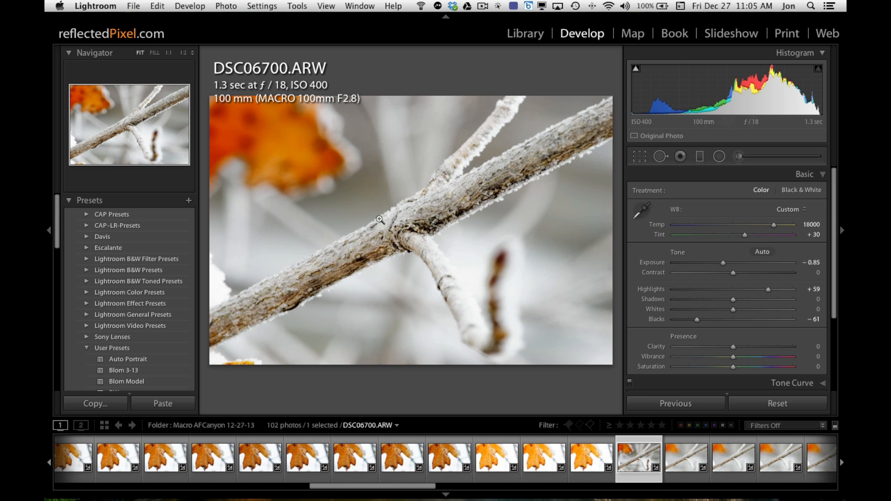
pyautogui.click(380, 219)
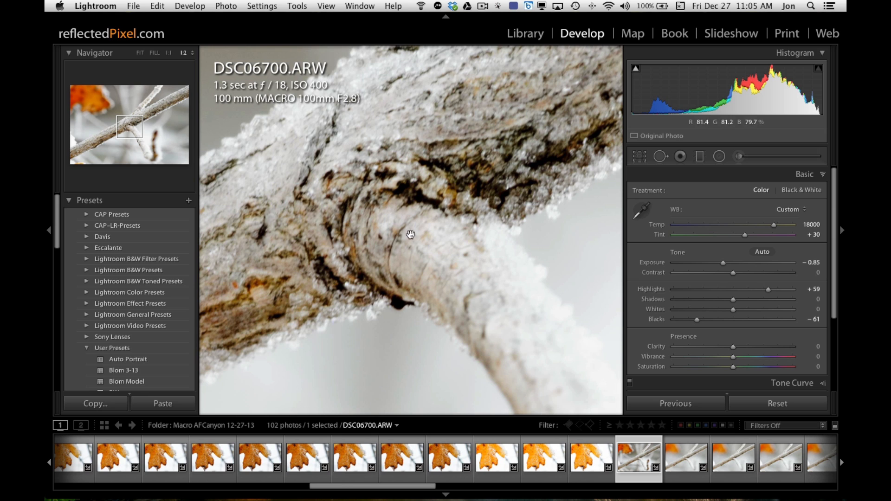
pyautogui.click(687, 467)
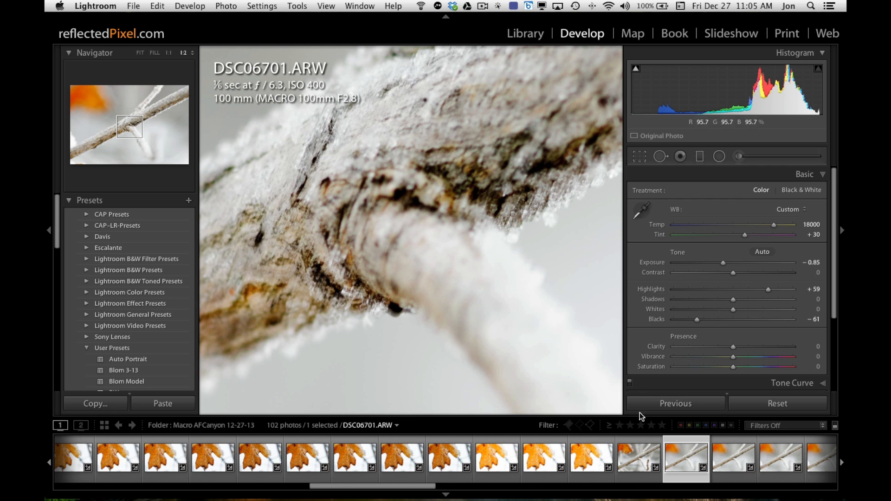
pyautogui.click(733, 469)
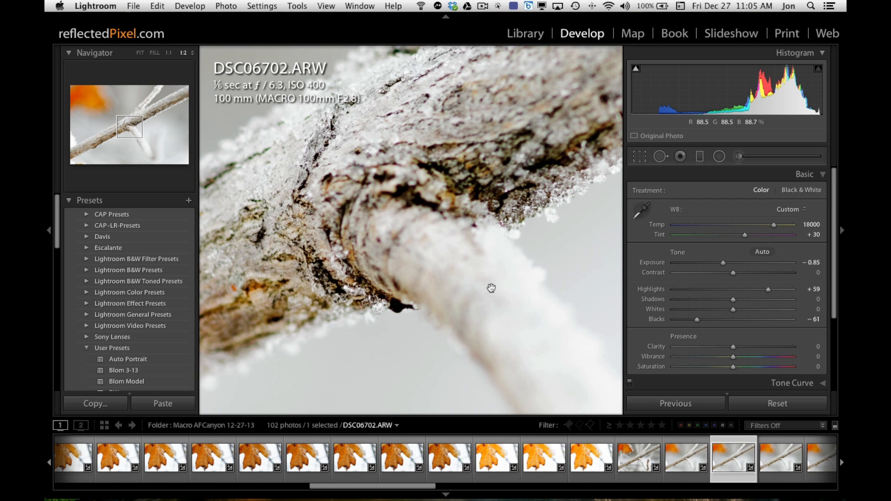
pyautogui.click(491, 287)
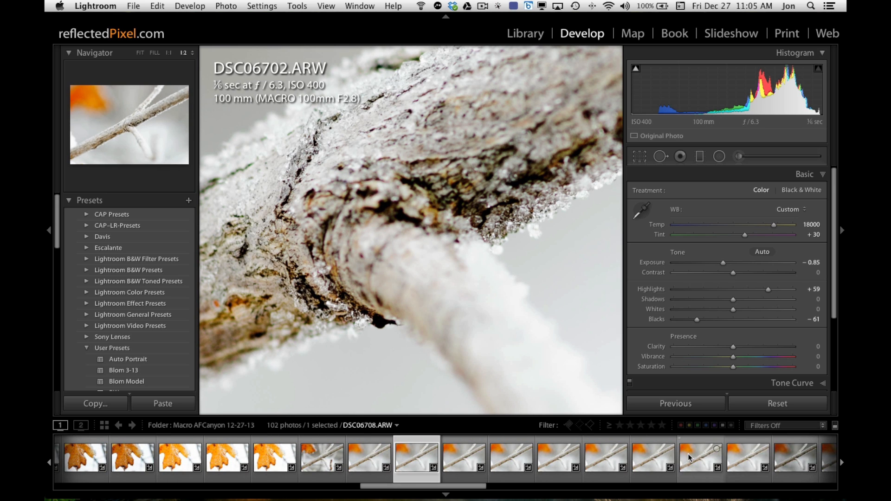
pyautogui.click(712, 464)
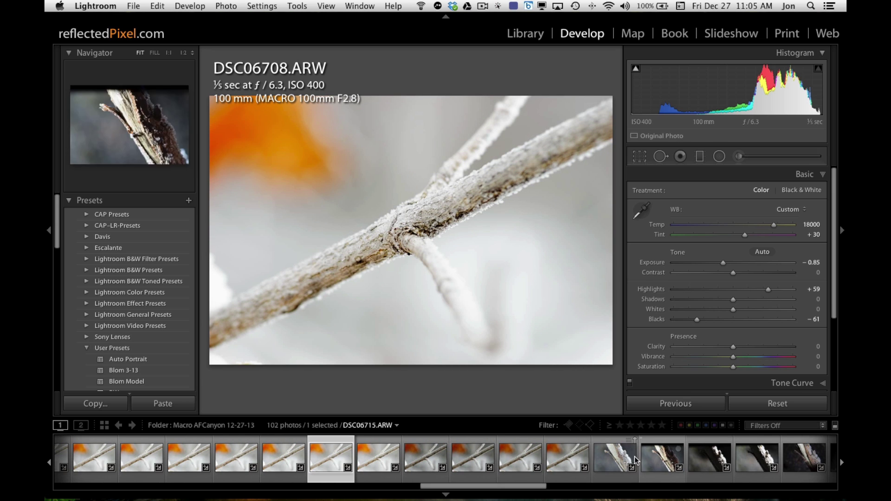
# Browse the bark close-ups DSC06714, DSC06715 and DSC06716 in Develop
pyautogui.click(618, 462)
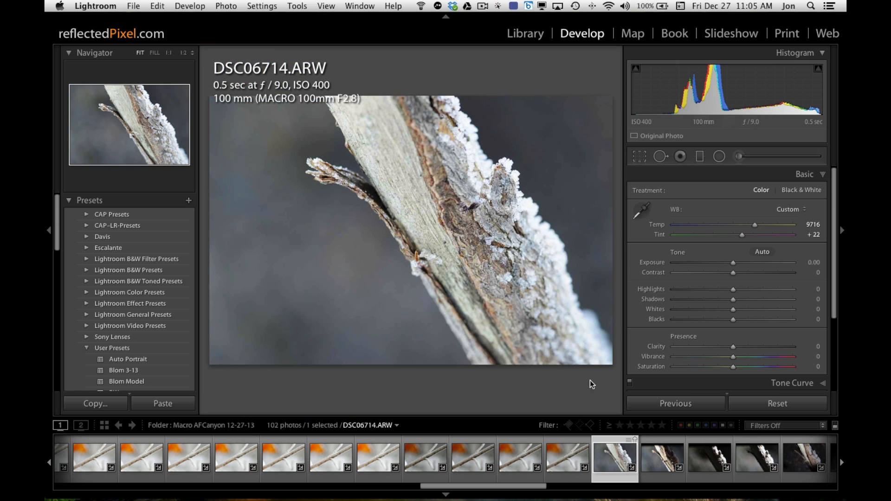
pyautogui.click(666, 463)
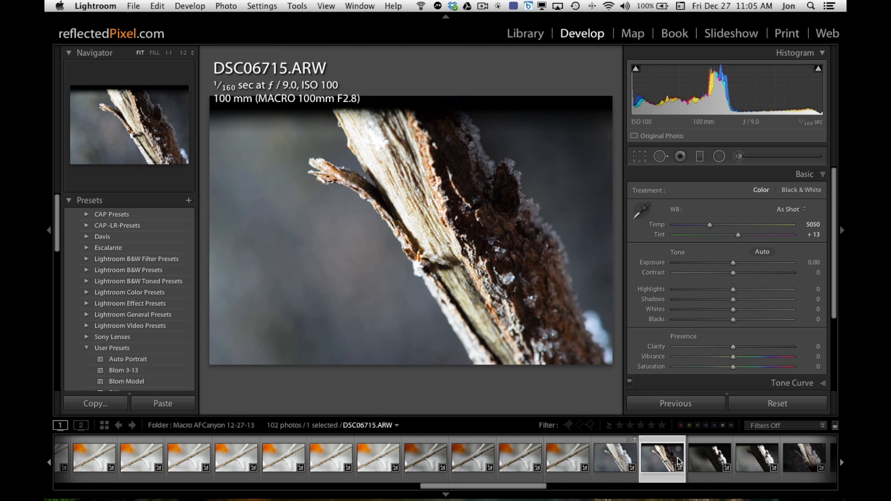
pyautogui.click(710, 459)
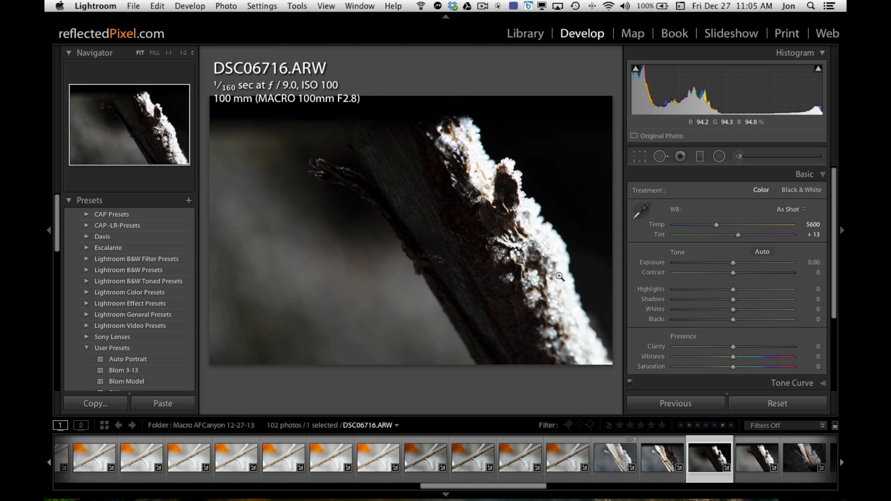
pyautogui.click(560, 277)
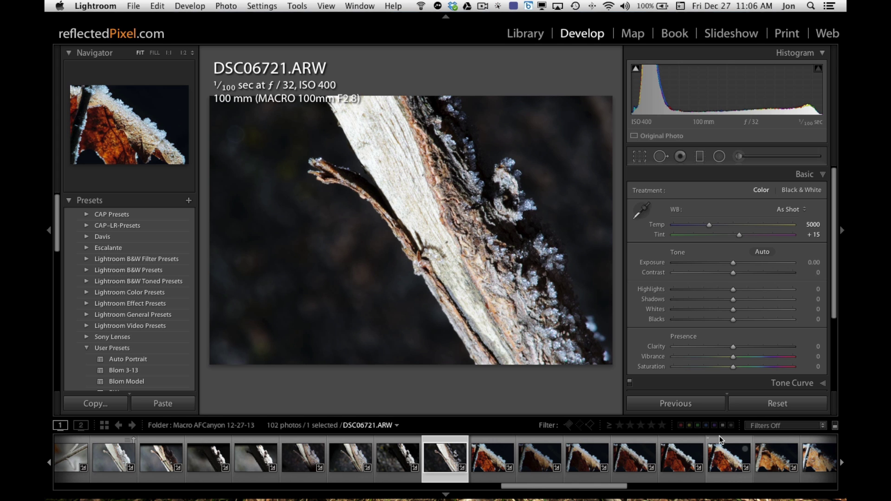
pyautogui.moveTo(496, 272)
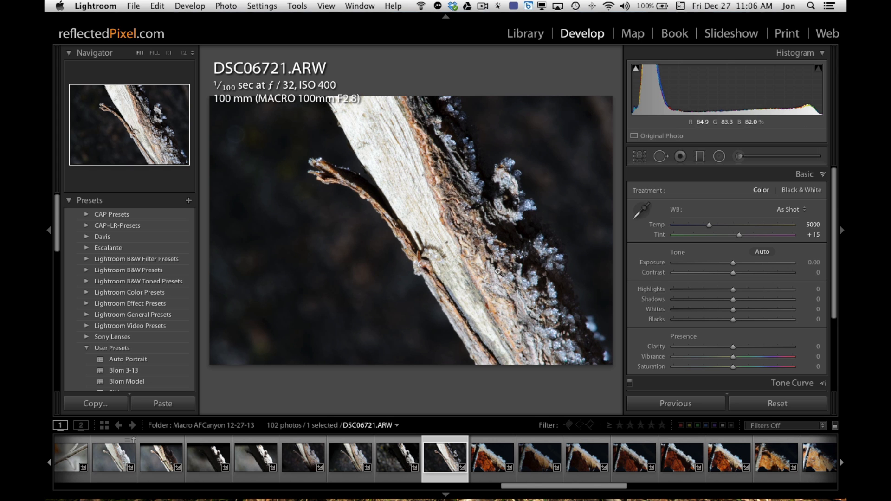
# Move on to frosty leaf DSC06722 and inspect its ice crystals at 1:2 before returning to Fit
pyautogui.click(497, 272)
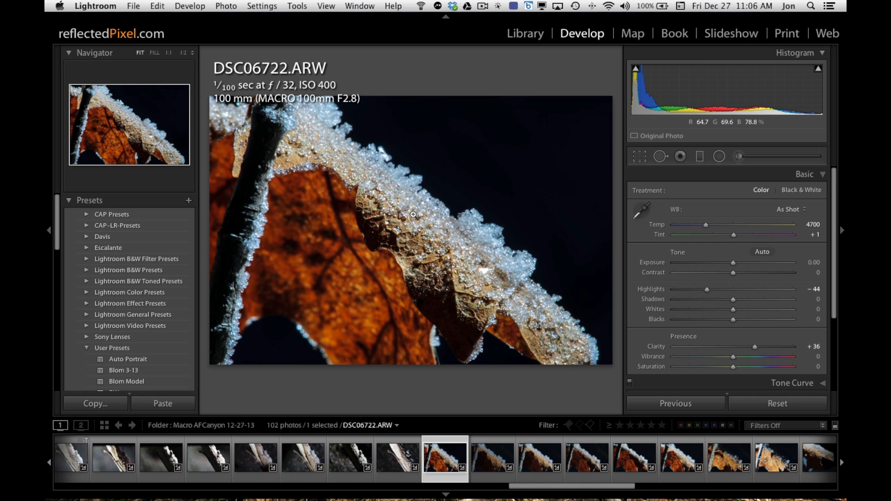
pyautogui.click(412, 216)
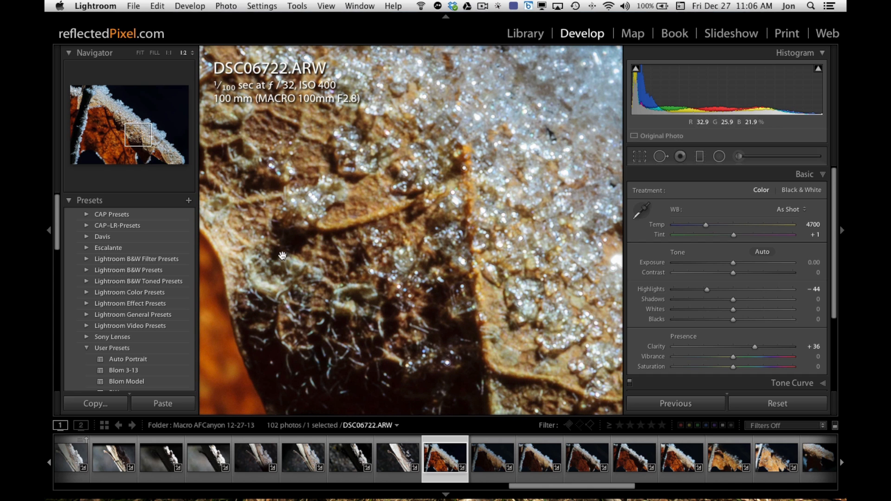
pyautogui.click(140, 52)
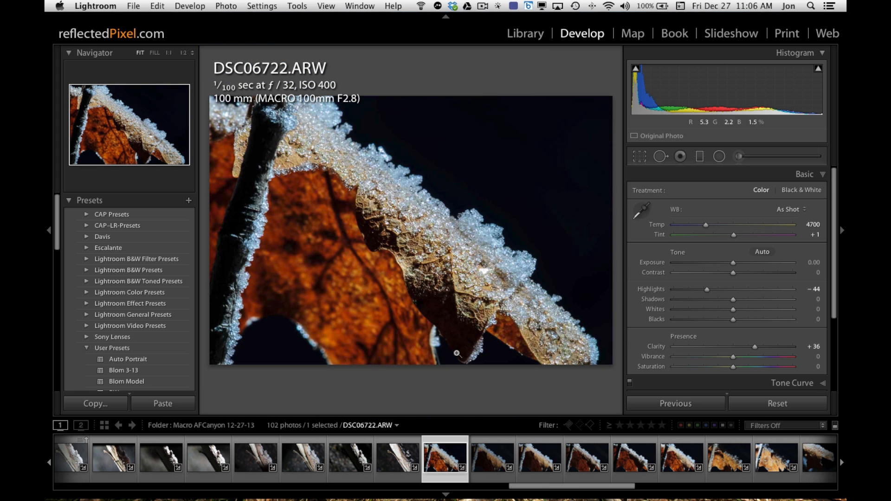
pyautogui.moveTo(412, 195)
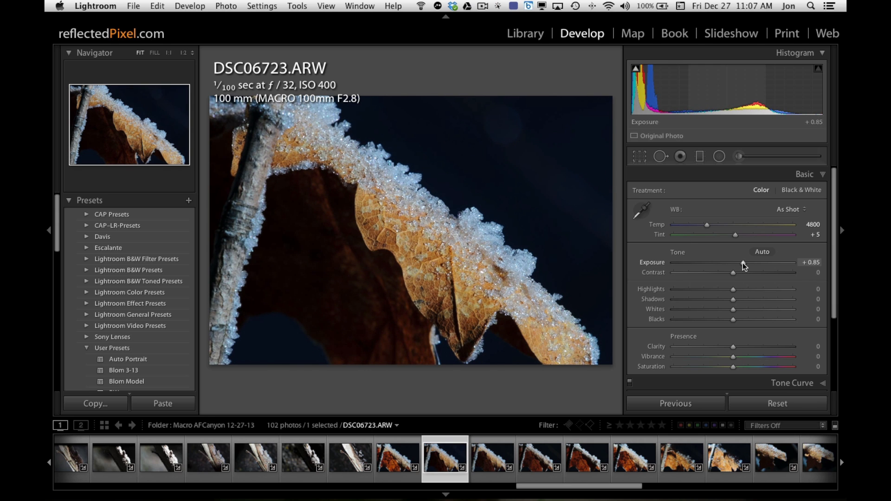
# Raise DSC06723 to Exposure +0.80 and Contrast +43, check the veins magnified, then jump to DSC06732
pyautogui.moveTo(745, 262); pyautogui.dragTo(742, 262)
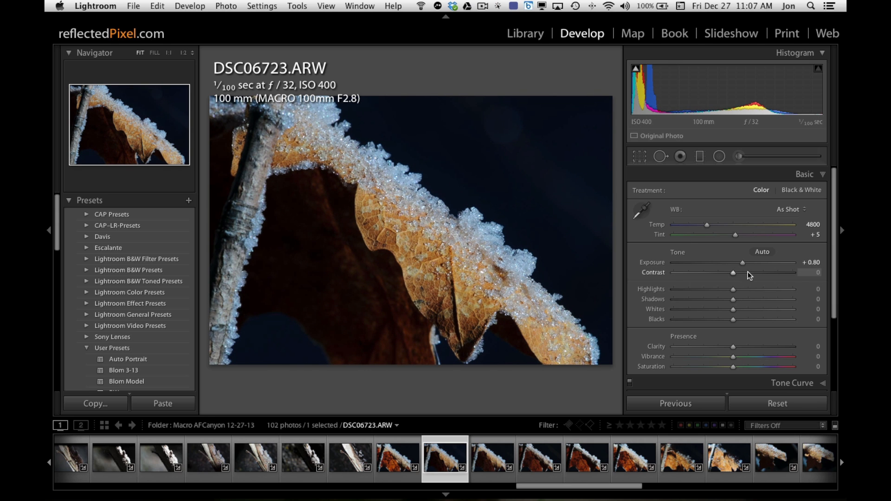
pyautogui.moveTo(732, 272); pyautogui.dragTo(759, 272)
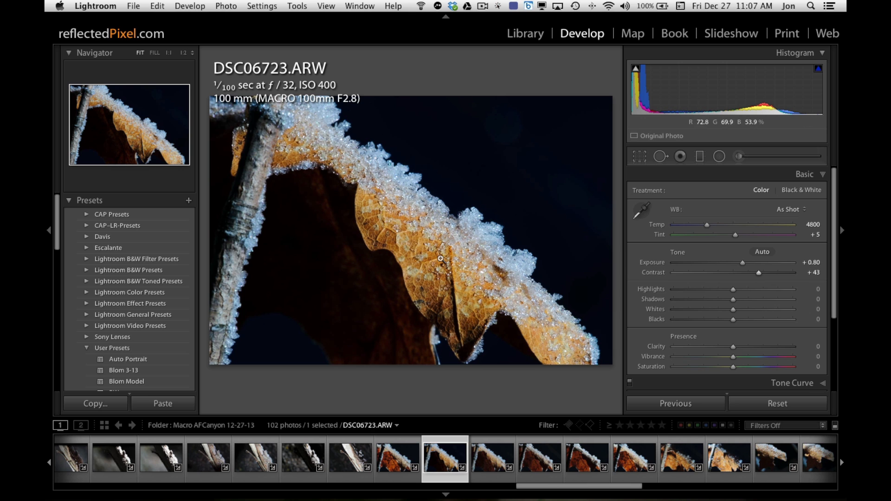
pyautogui.click(440, 261)
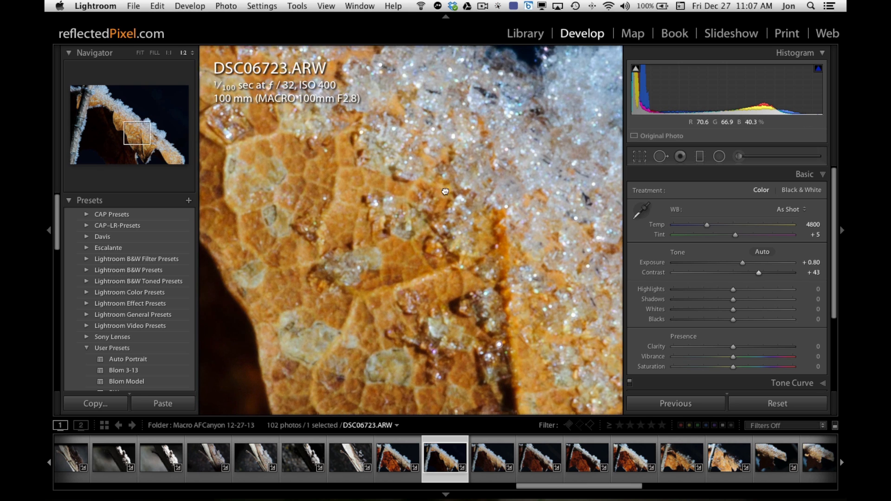
pyautogui.moveTo(445, 191); pyautogui.dragTo(475, 200)
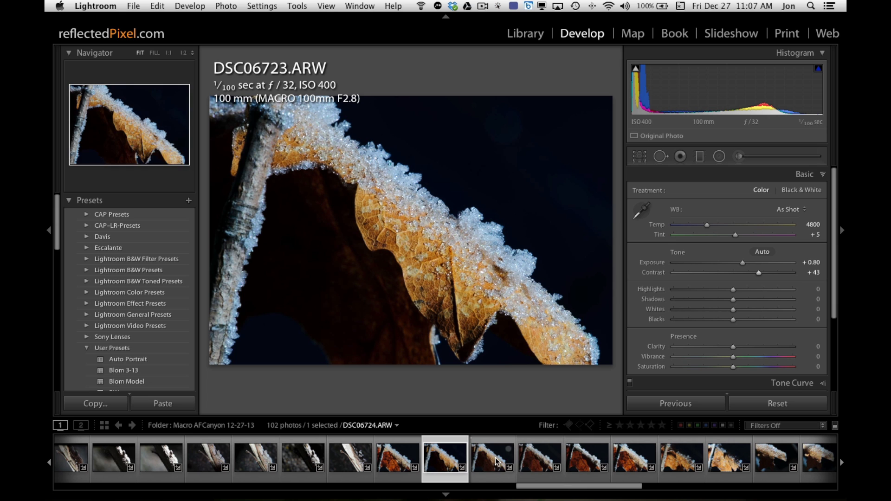
pyautogui.click(682, 462)
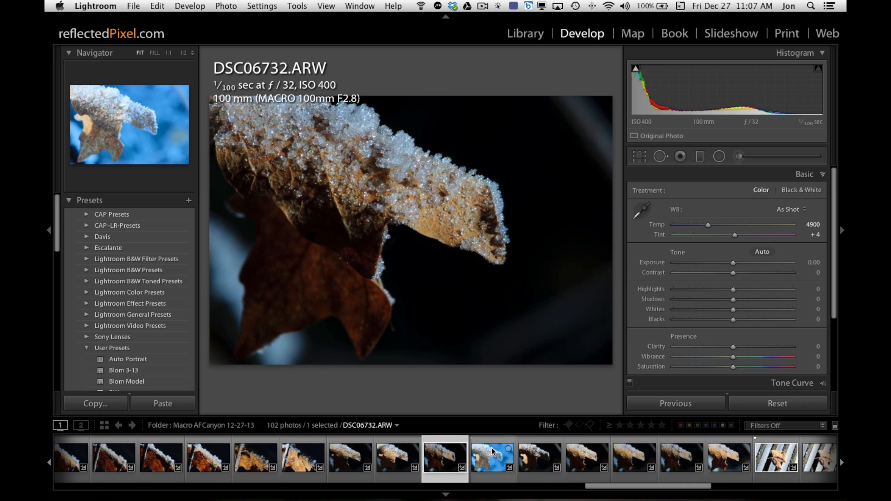
# Step through frosty leaf shots DSC06733, DSC06735 and DSC06738 in the filmstrip
pyautogui.click(490, 460)
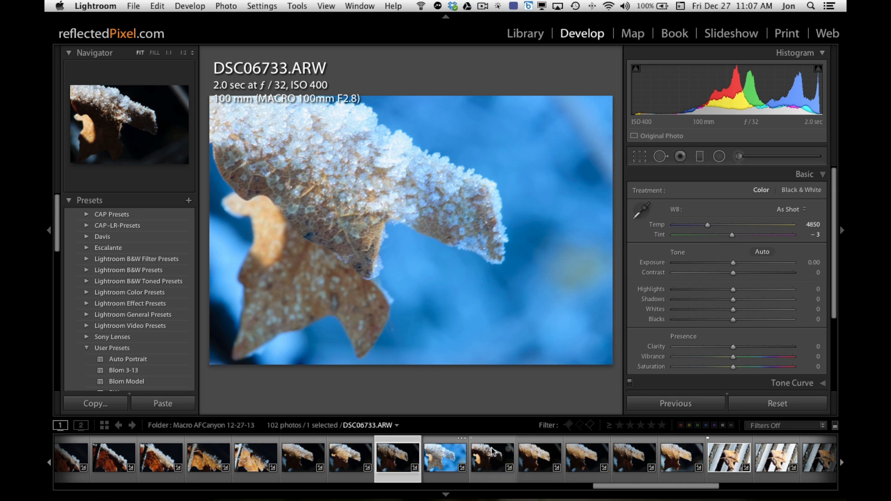
pyautogui.click(445, 462)
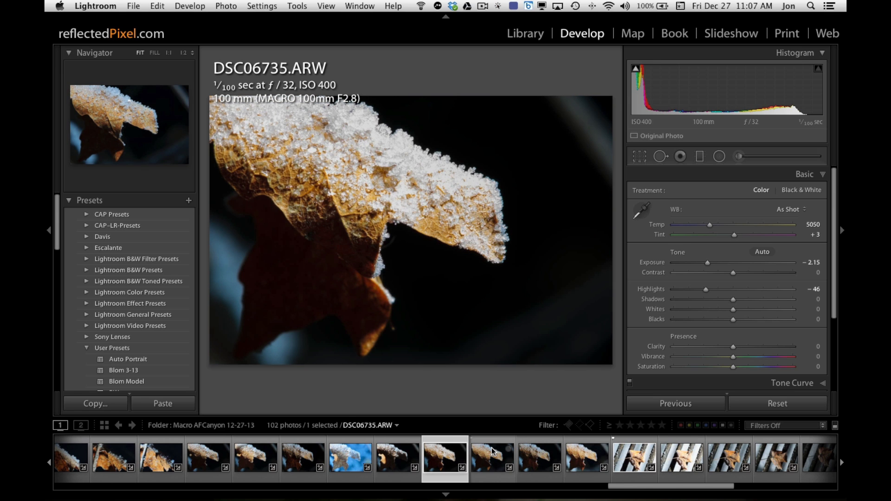
pyautogui.click(493, 462)
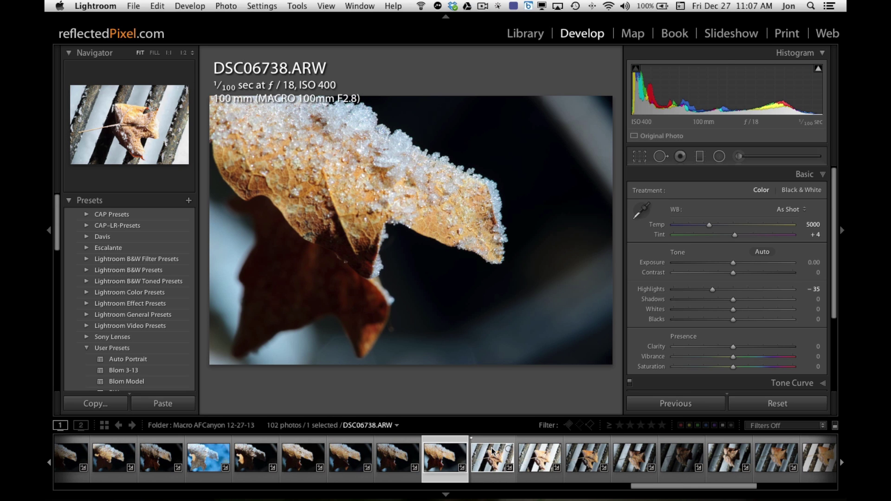
pyautogui.moveTo(492, 450)
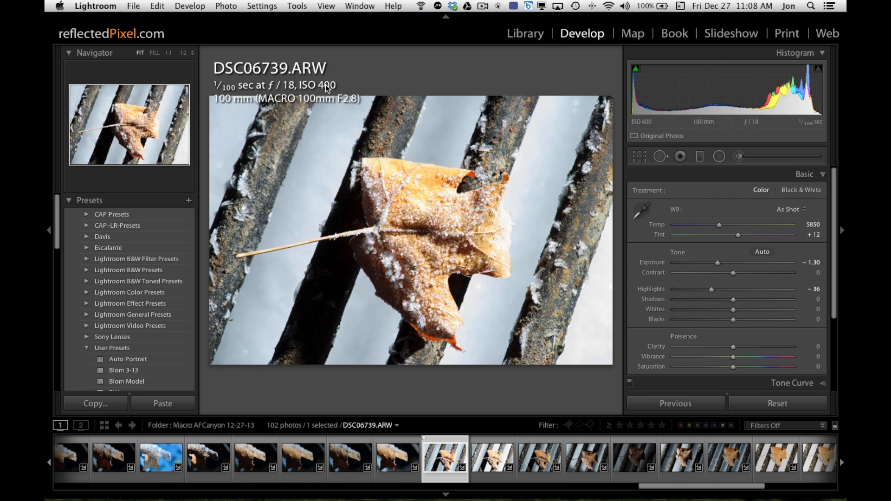
pyautogui.moveTo(447, 237)
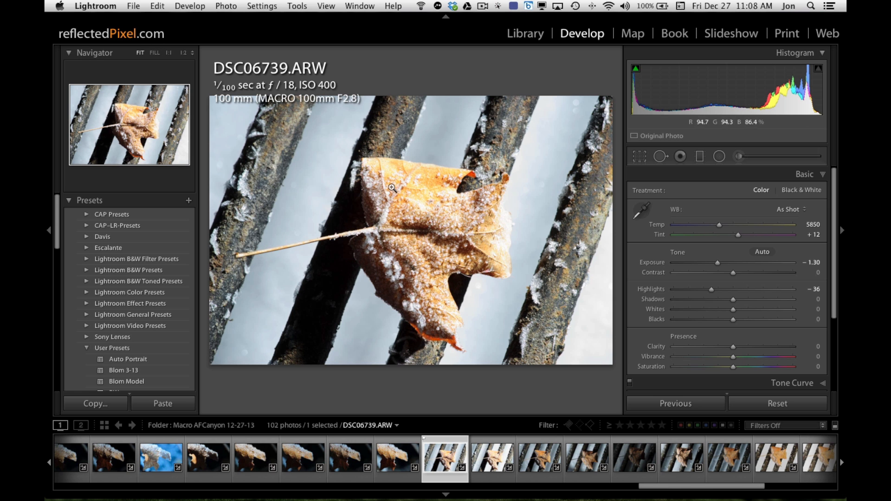
# Hide the side panels and inspect grate-leaf DSC06739 magnified, then back to whole
pyautogui.click(393, 186)
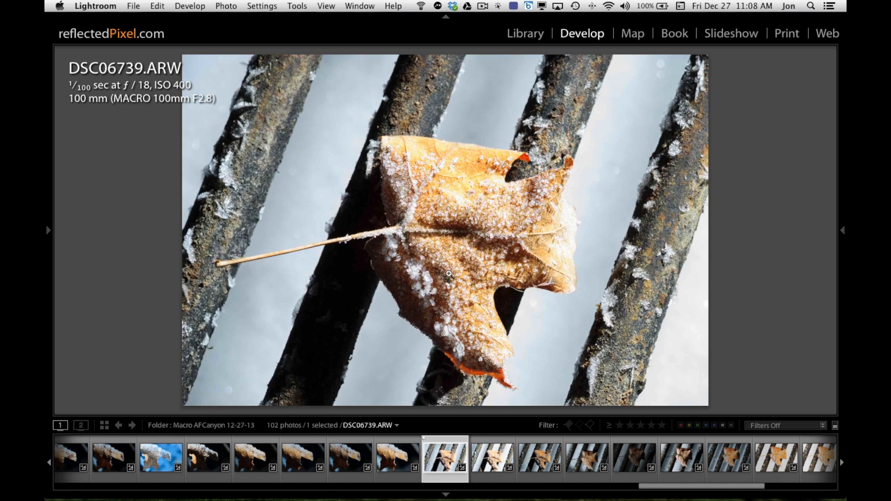
pyautogui.click(449, 274)
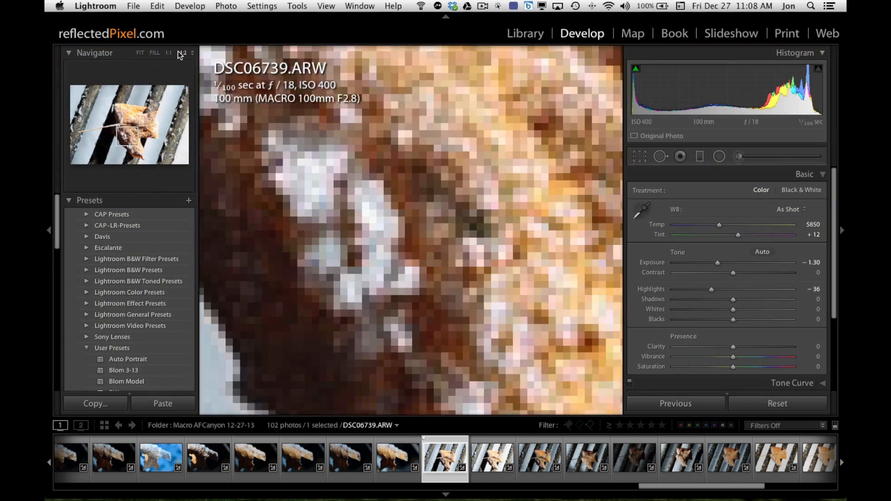
pyautogui.press('Tab')
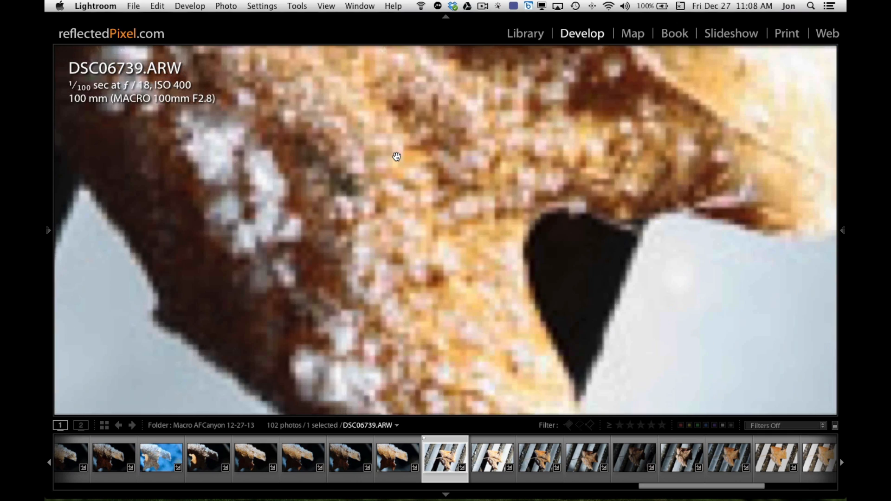
pyautogui.click(398, 157)
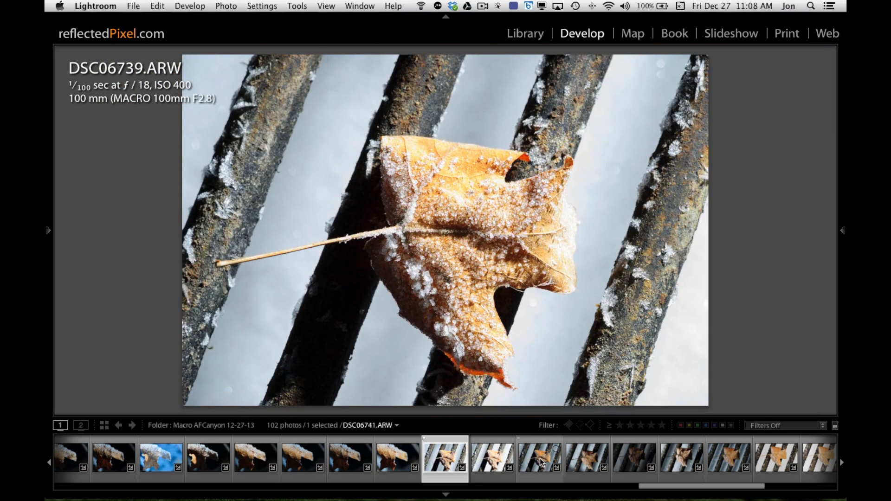
# Browse the leaf-on-grate photos DSC06741 and darker DSC06742 with close looks at each
pyautogui.click(538, 466)
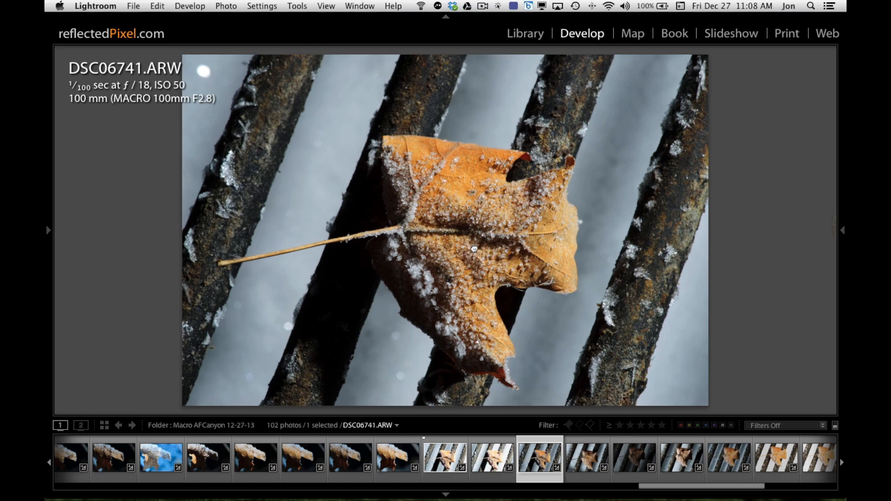
pyautogui.click(472, 248)
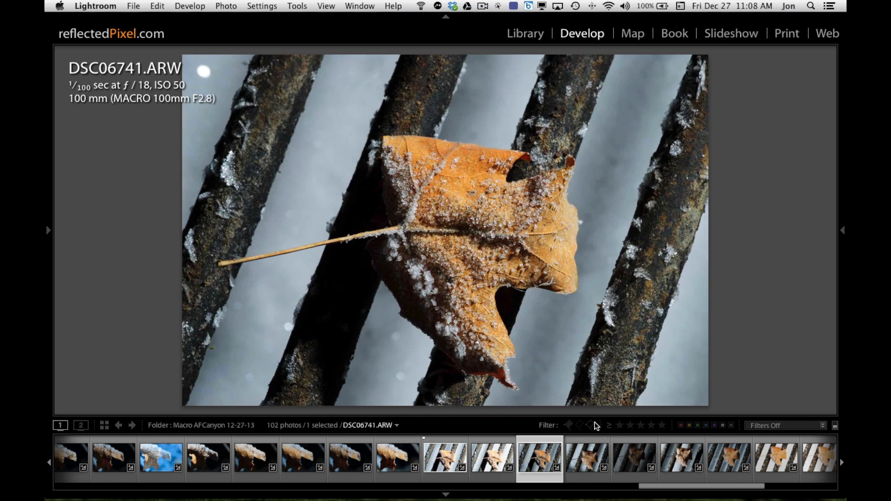
pyautogui.click(587, 463)
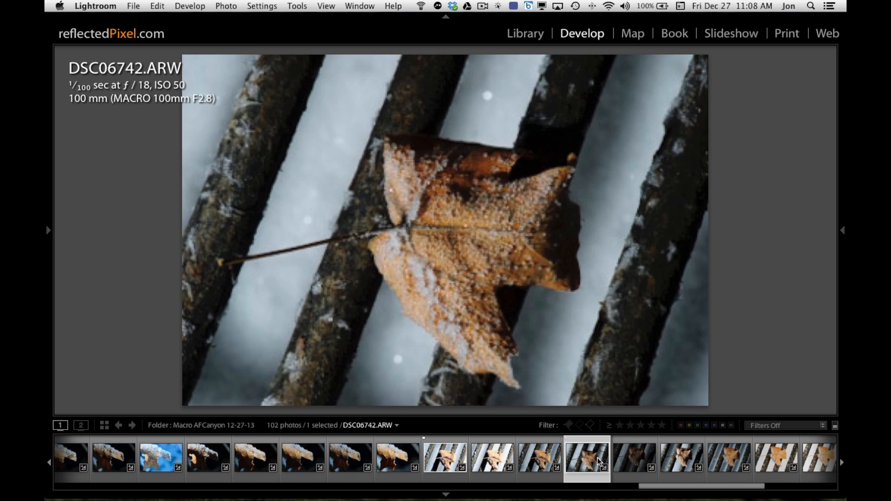
pyautogui.click(444, 227)
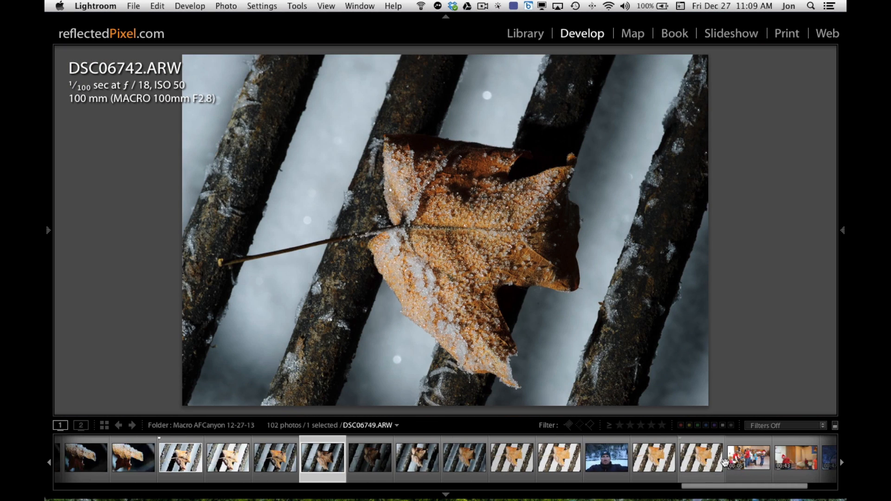
# Inspect the orange leaf on snowy grate DSC06749 up close twice, returning to full view
pyautogui.click(700, 462)
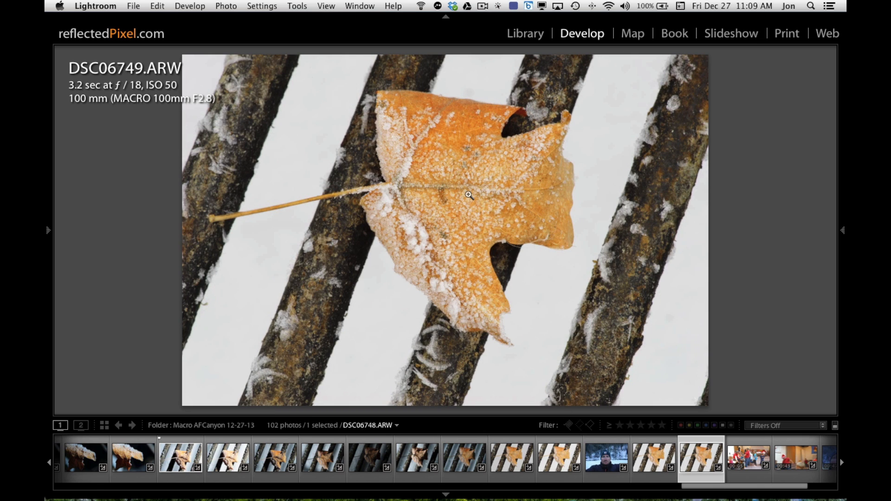
pyautogui.click(469, 194)
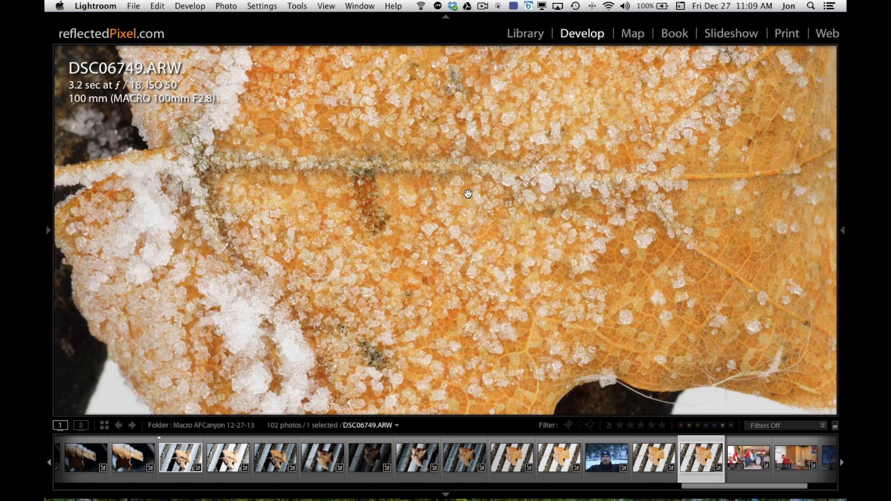
pyautogui.moveTo(82, 88)
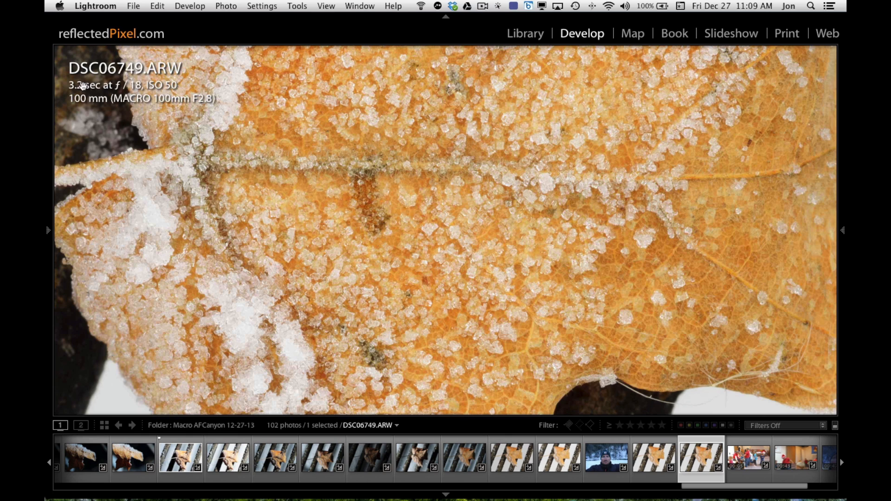
pyautogui.moveTo(490, 246)
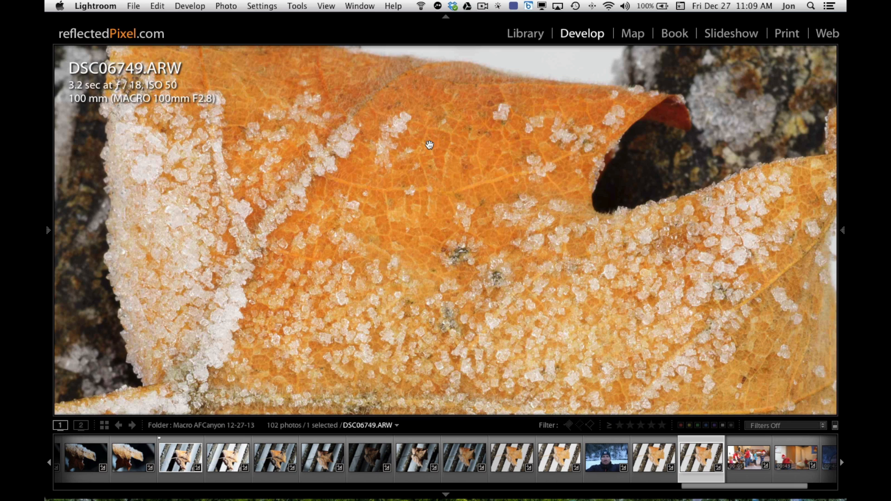
pyautogui.click(427, 145)
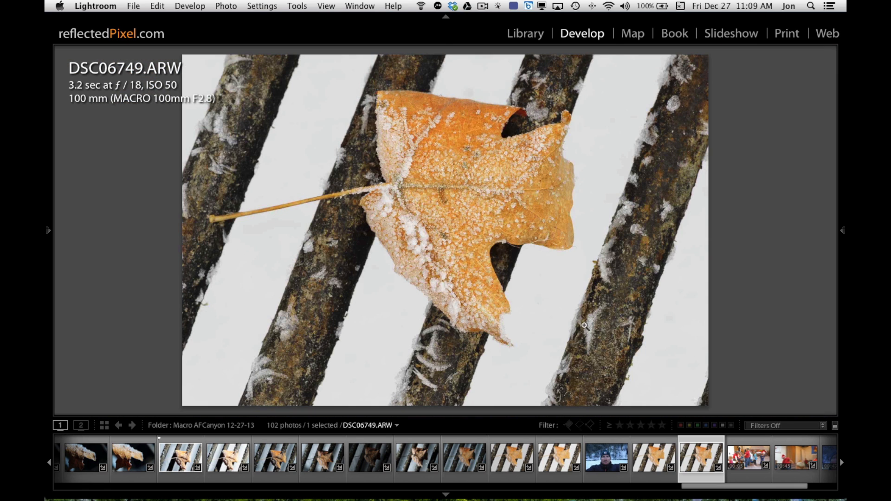
pyautogui.click(585, 326)
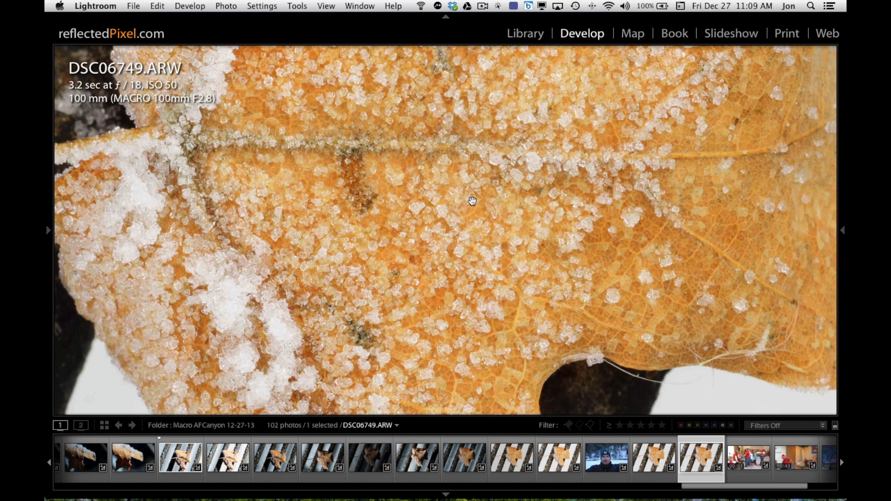
pyautogui.click(470, 201)
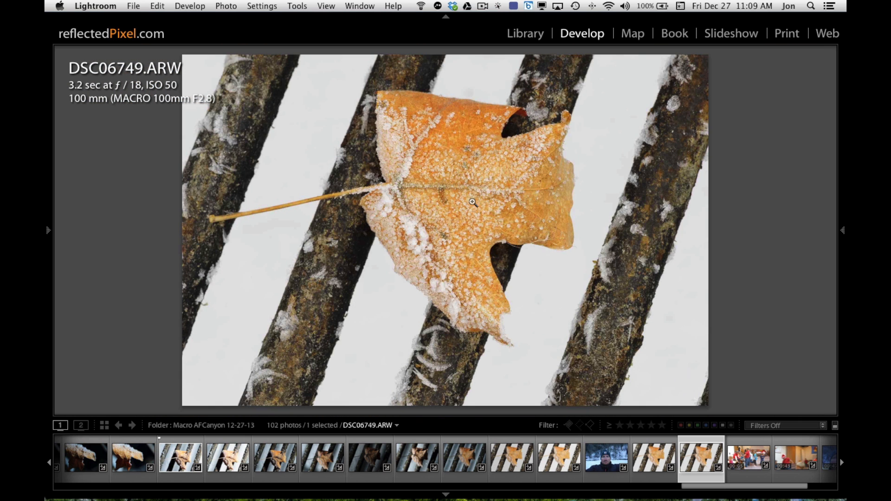